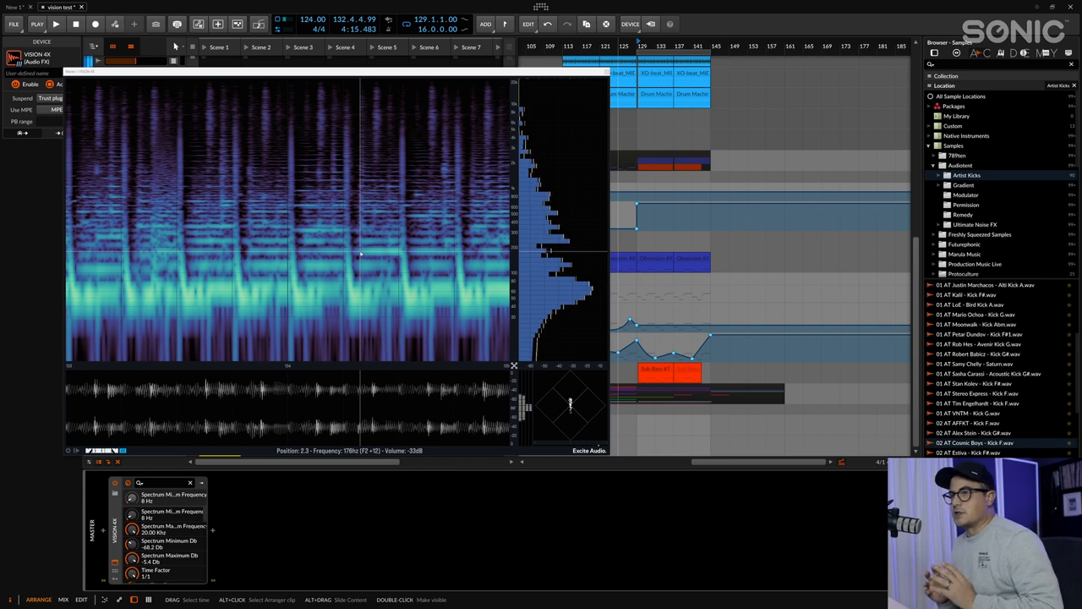
pyautogui.moveTo(290, 237)
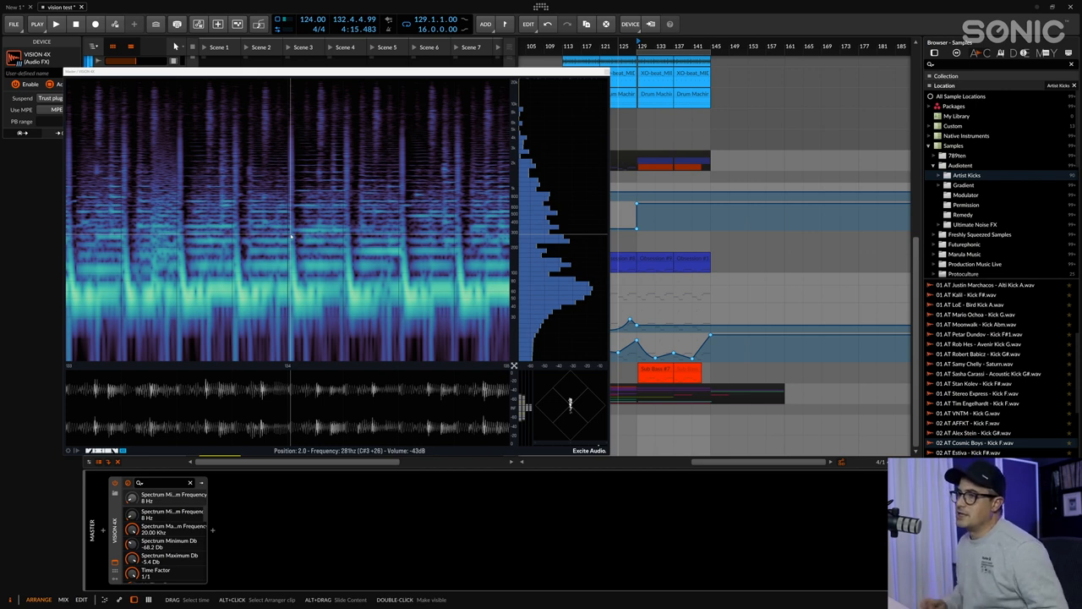
pyautogui.moveTo(352, 294)
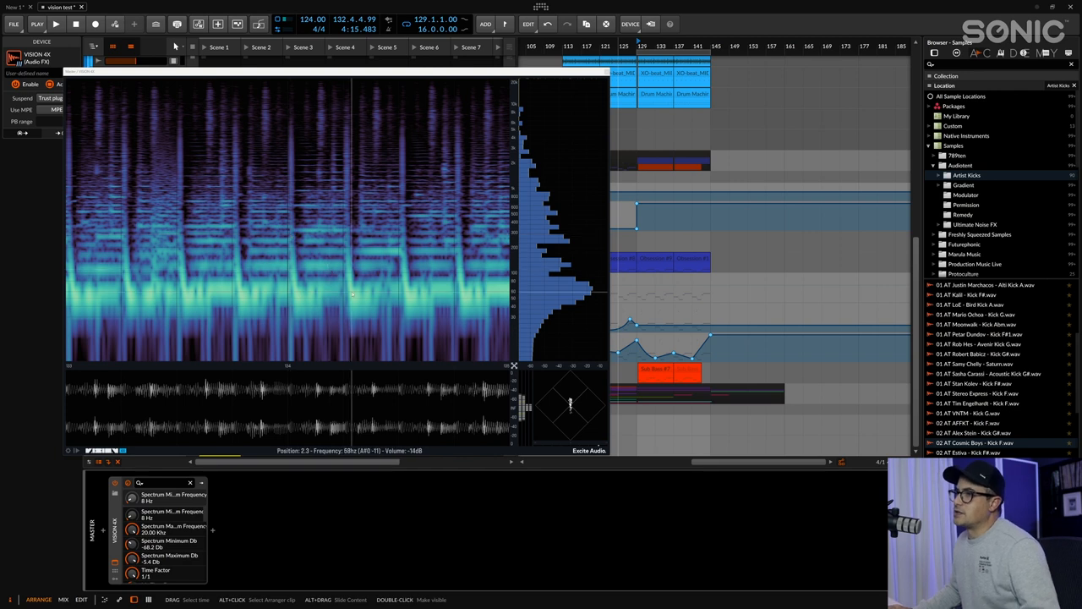
pyautogui.moveTo(345, 313)
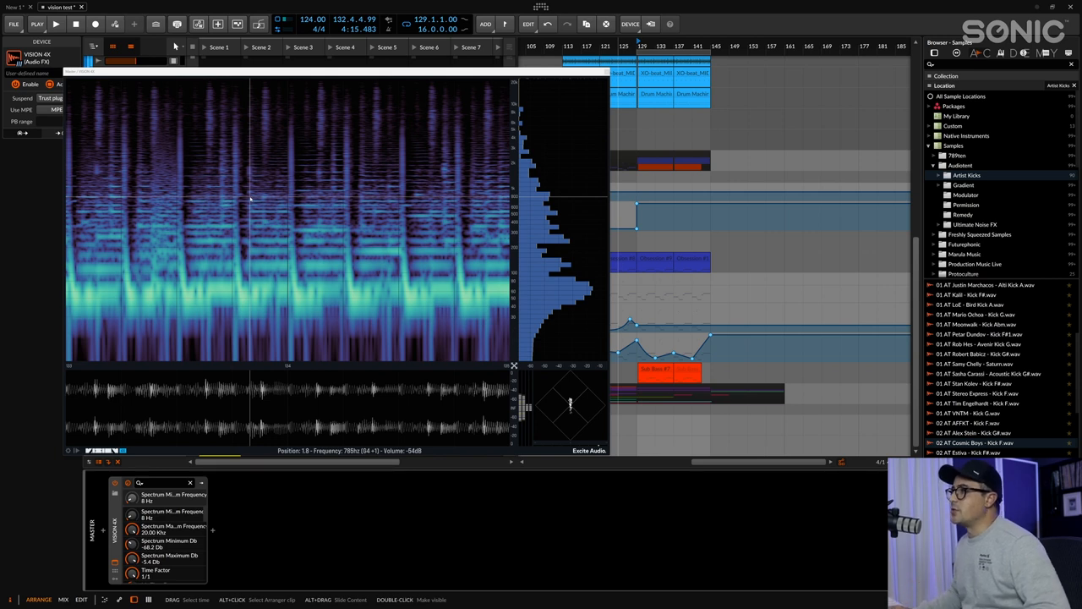
pyautogui.moveTo(261, 233)
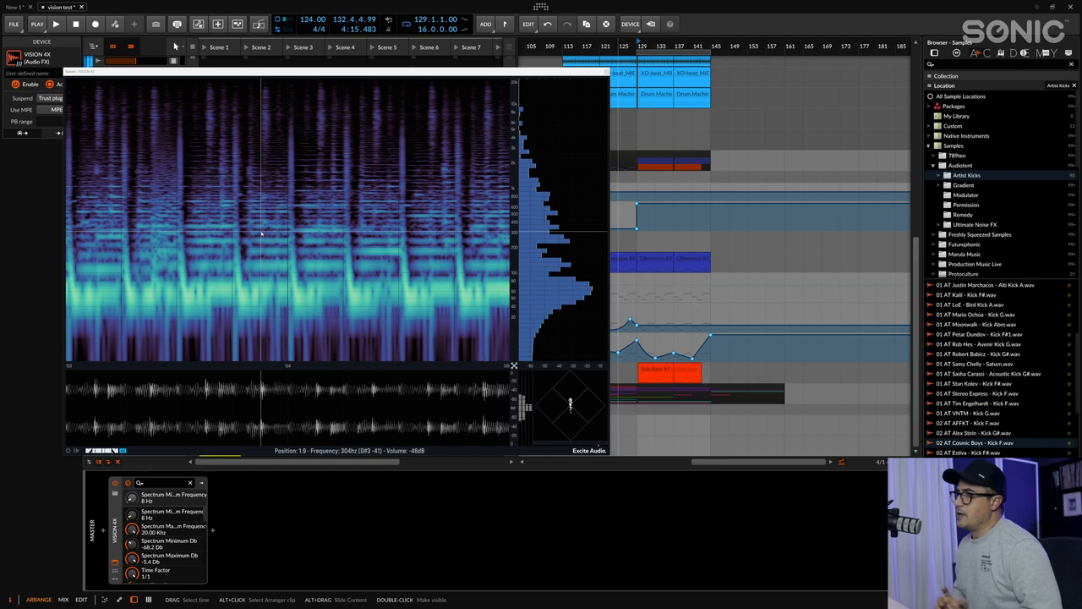
pyautogui.moveTo(345, 326)
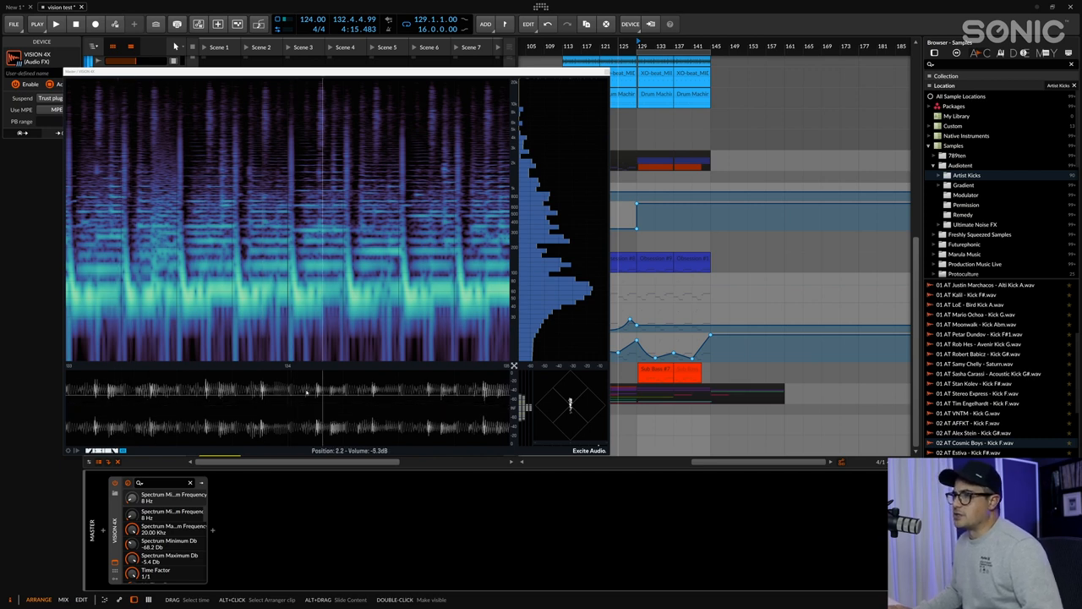
pyautogui.moveTo(578, 169)
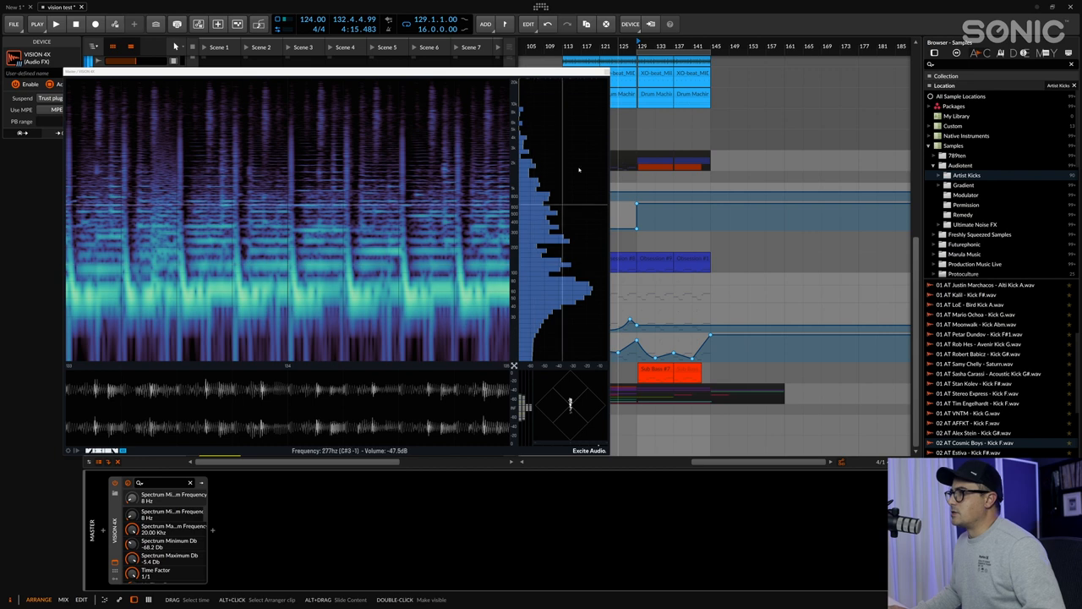
pyautogui.moveTo(572, 240)
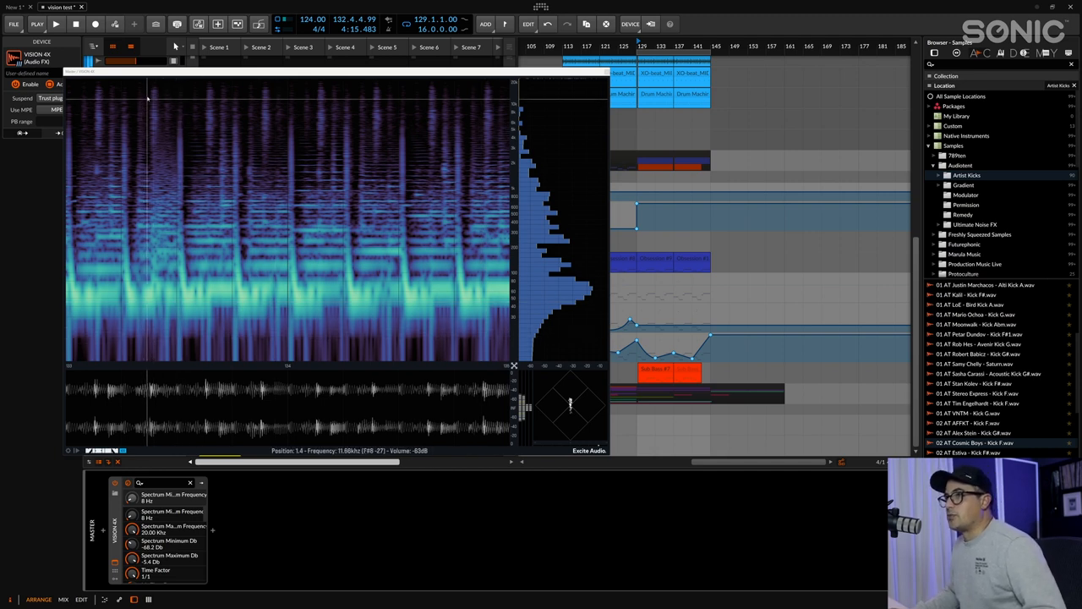
pyautogui.moveTo(166, 220)
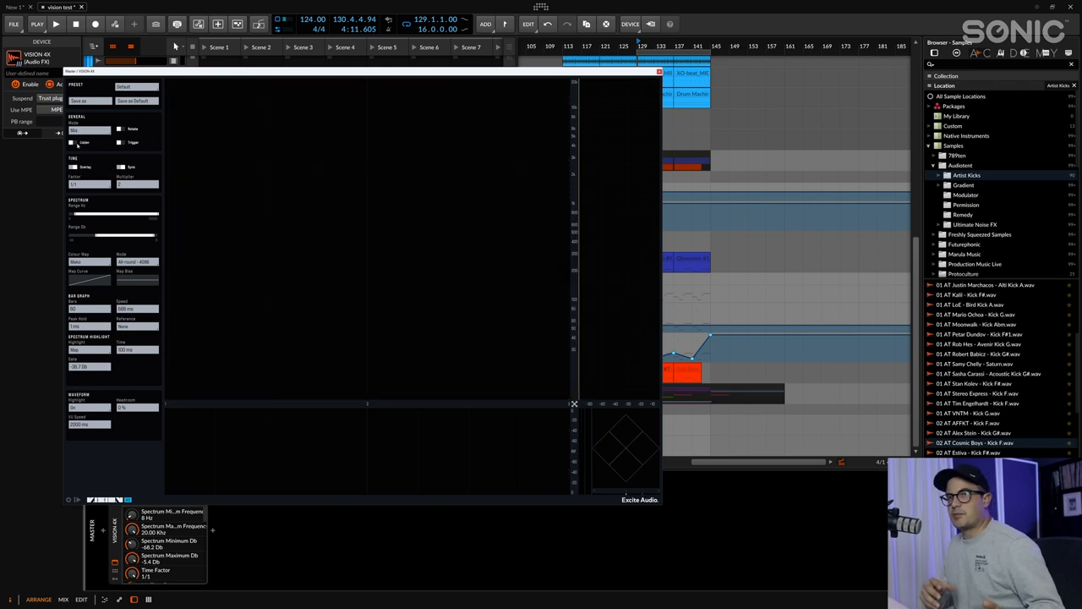
# Step: Stop playback, expand the VISION 4X options sidebar, and restart playback so the spectrogram redraws
pyautogui.click(54, 24)
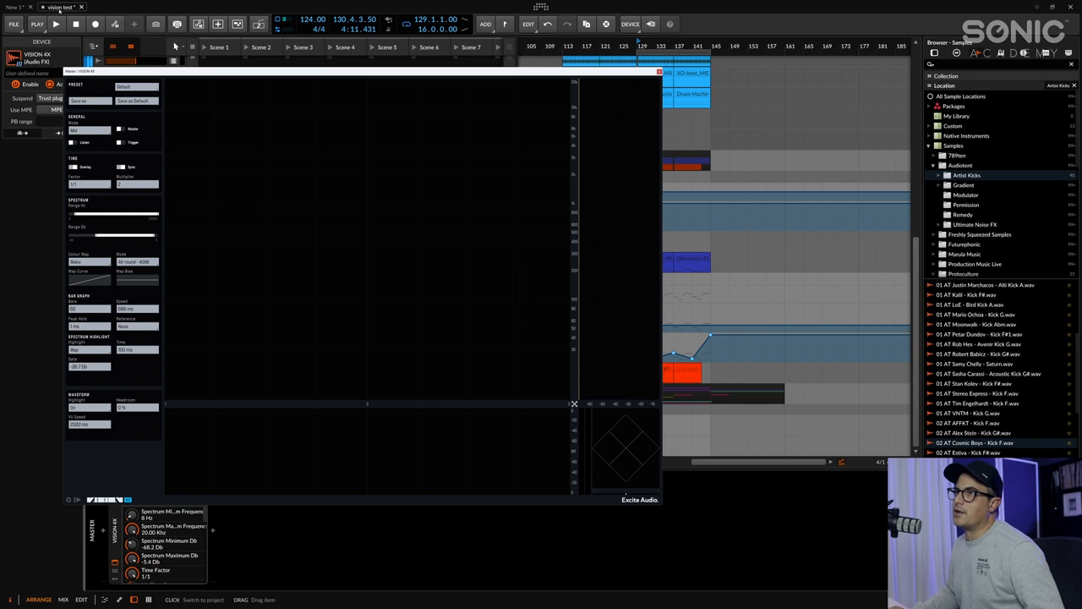
pyautogui.click(88, 132)
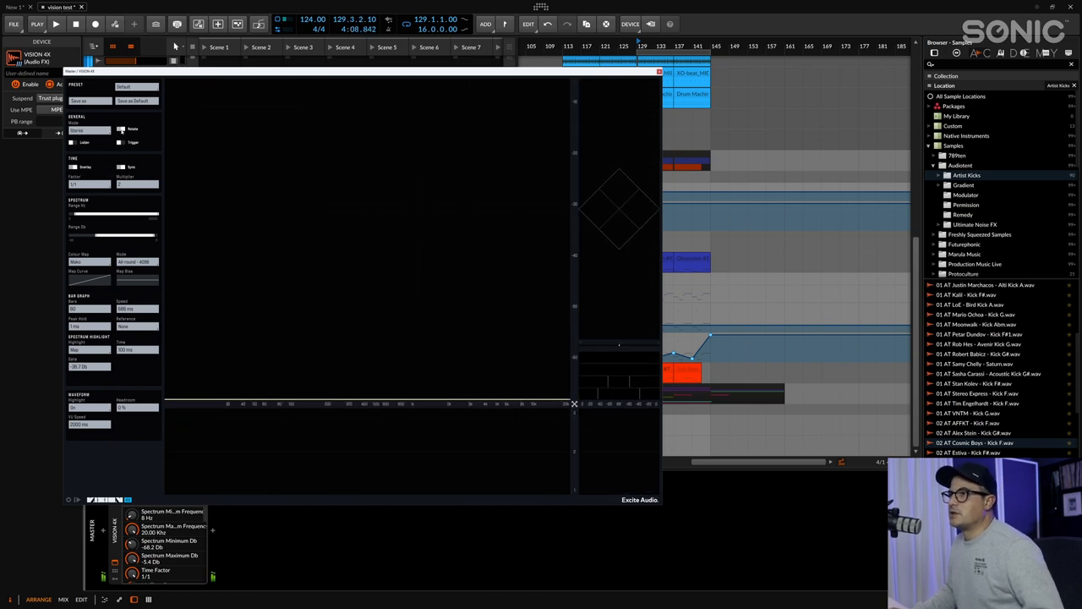
pyautogui.click(56, 23)
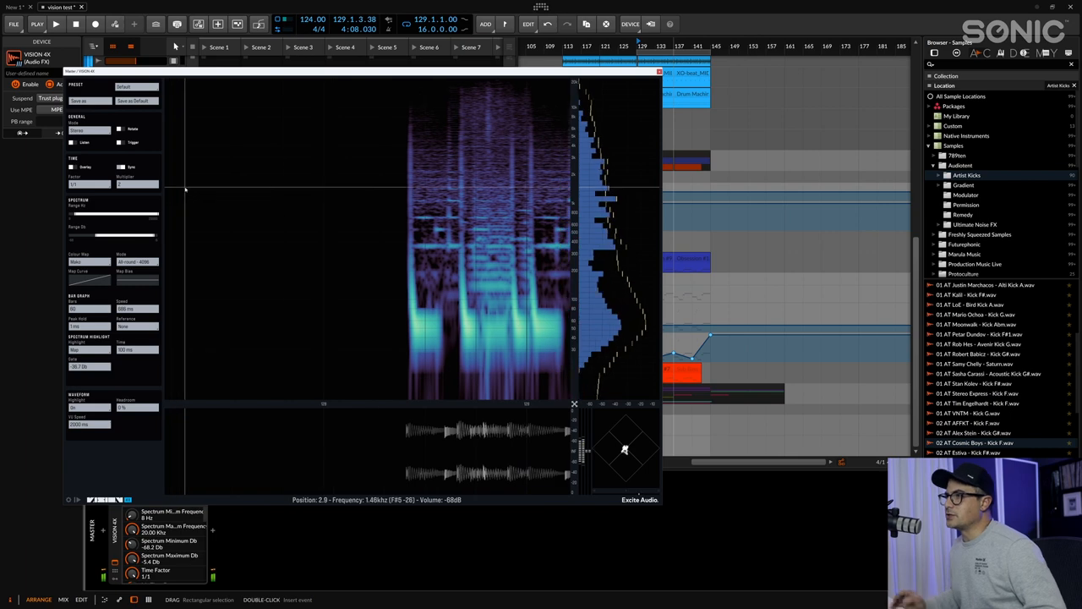
# Step: Bring up the VISION 4X instance on the Drums group track with its settings panel showing
pyautogui.click(55, 24)
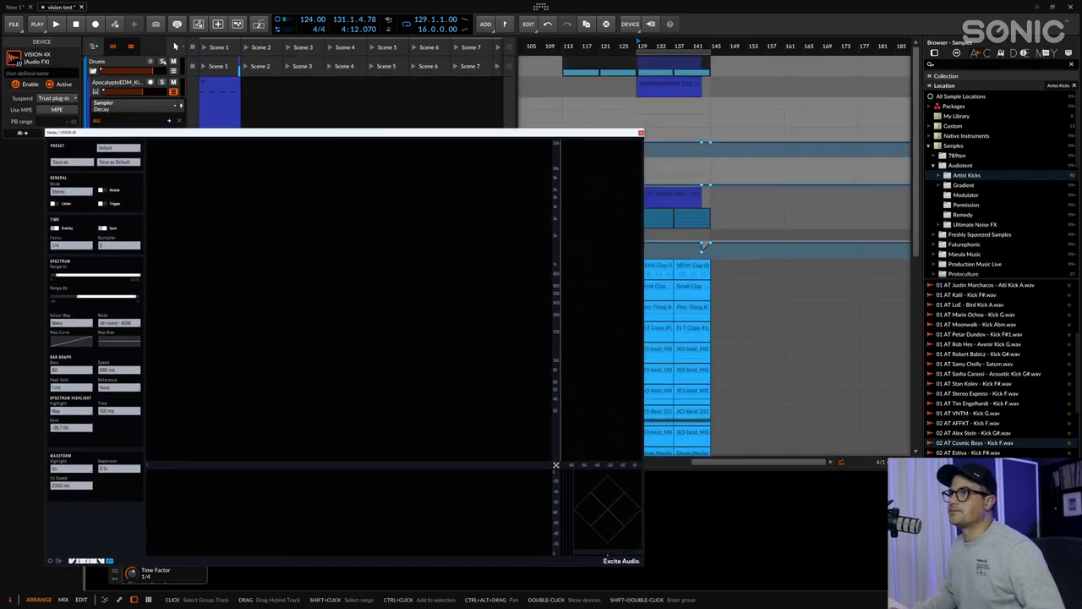
# Step: Play the drums and stretch the kick's spectrogram time scale to show its low-end tail in heat-map colours
pyautogui.click(56, 24)
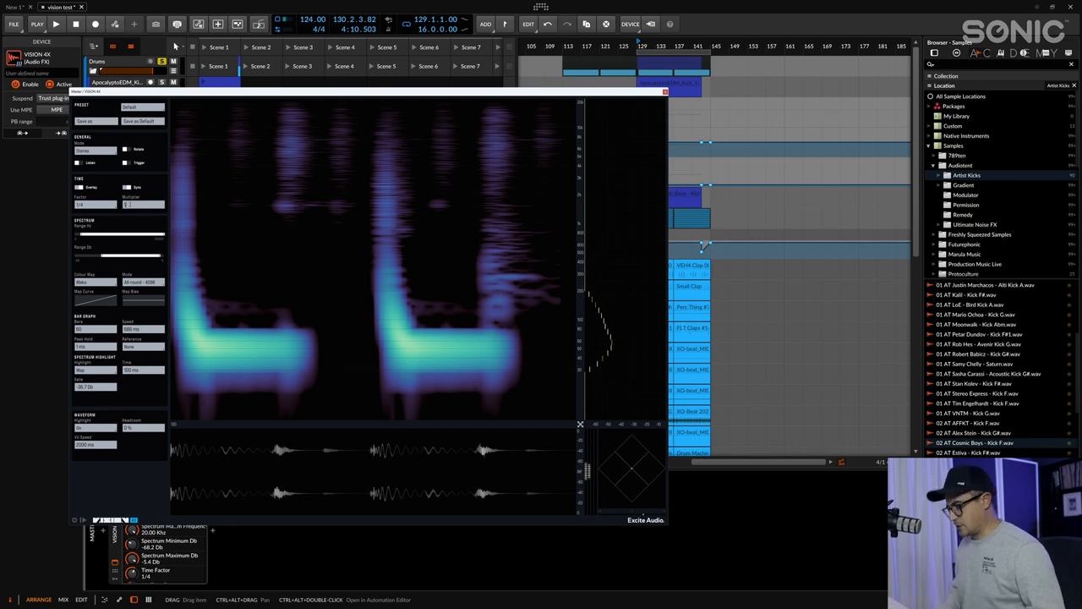
pyautogui.click(54, 24)
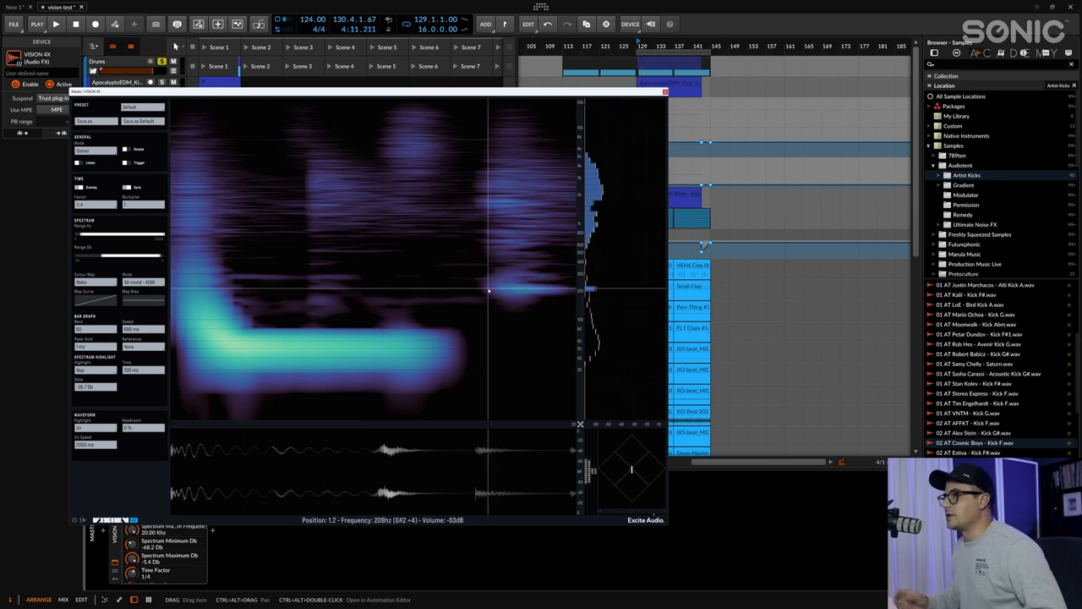
pyautogui.moveTo(132, 252)
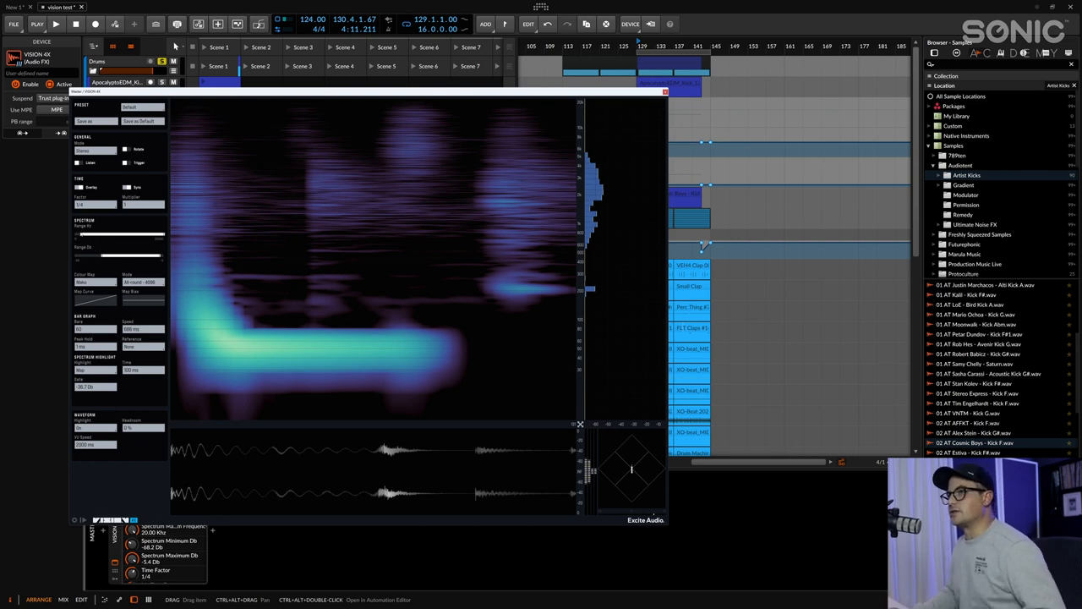
pyautogui.click(56, 23)
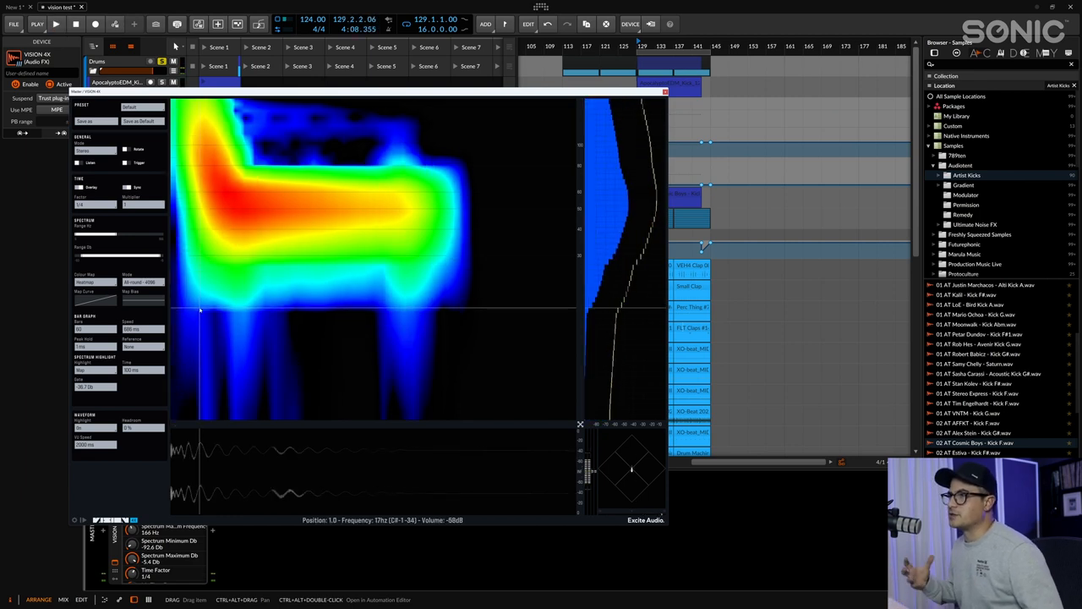
# Step: Load the spectrogram preset showing the kick over a longer stretch with waveform and vectorscope
pyautogui.click(56, 24)
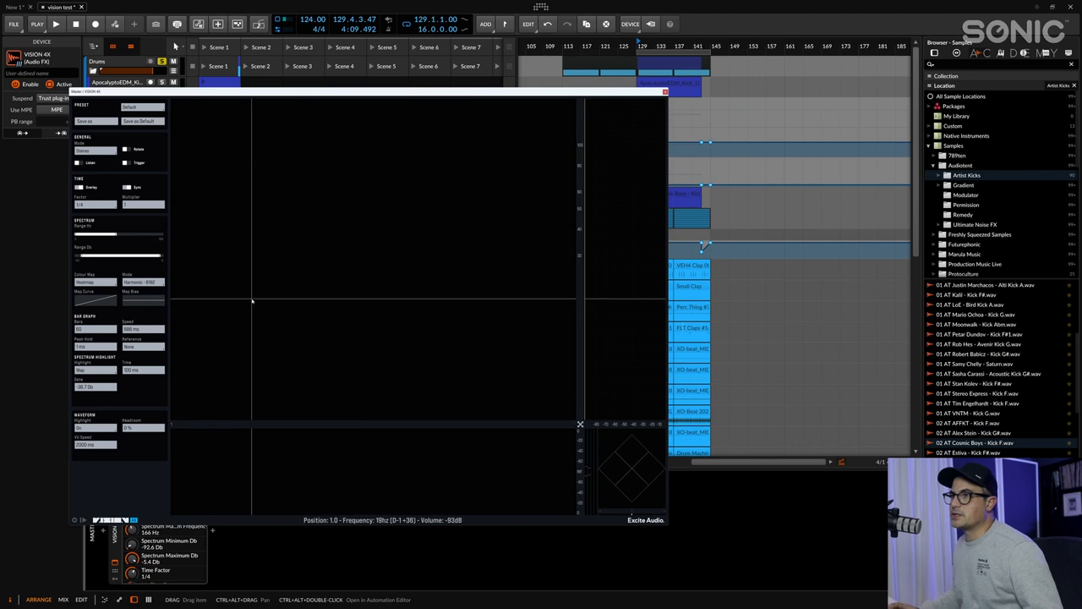
pyautogui.click(56, 24)
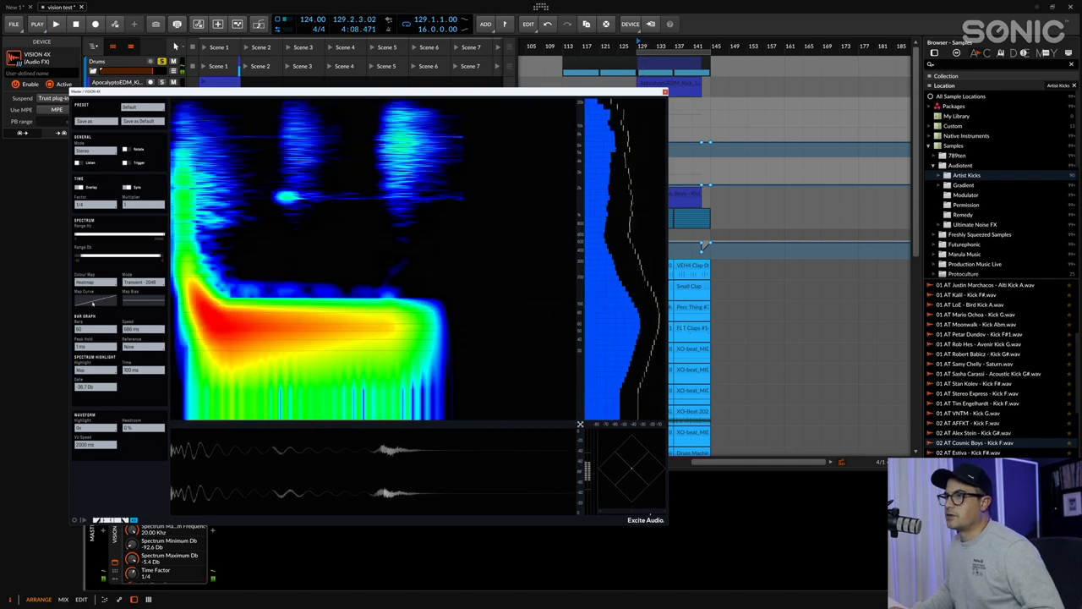
# Step: Load the spectrum bars preset with peak hold above a small spectrogram strip
pyautogui.click(56, 24)
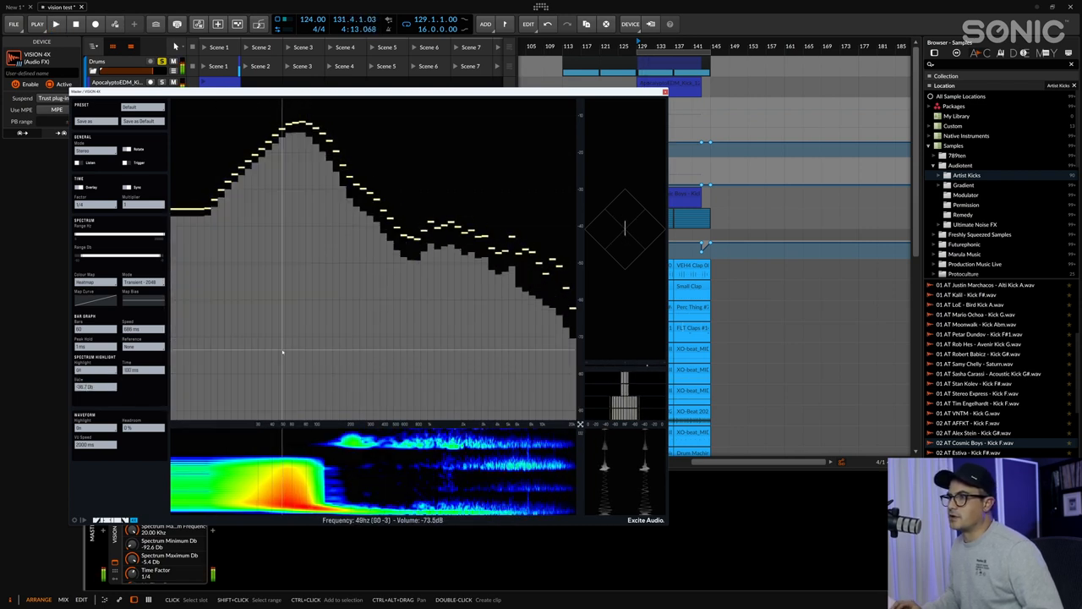
# Step: Fill the spectrum bars solid blue and add a smoothed averaged spectrum band above them
pyautogui.click(56, 23)
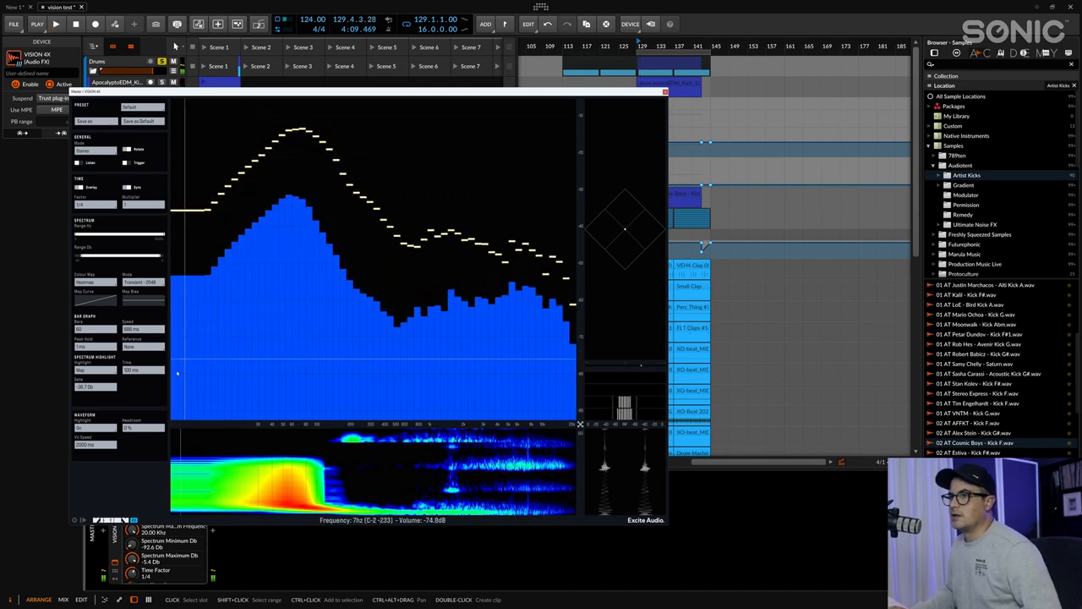
pyautogui.click(56, 23)
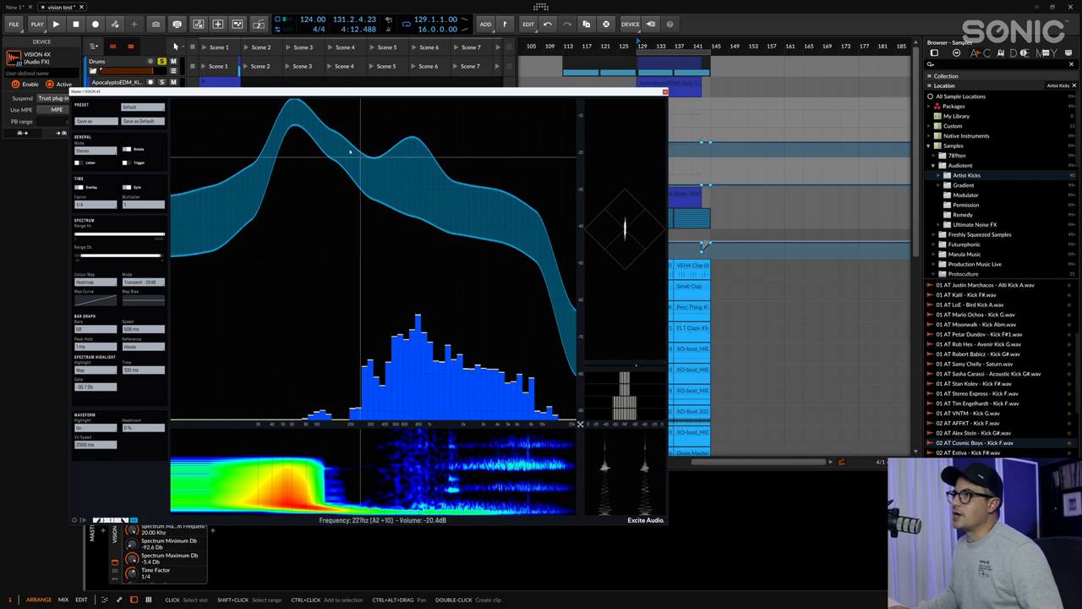
pyautogui.moveTo(371, 157)
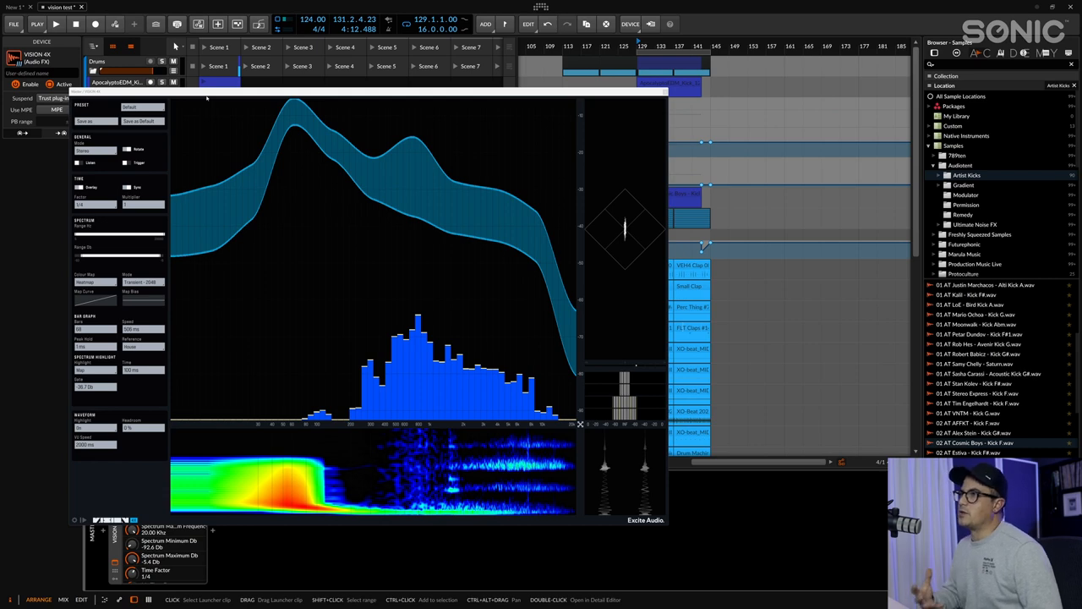
# Step: Load the preset that runs the smoothed spectrum as a vertical band beside the main display
pyautogui.click(54, 24)
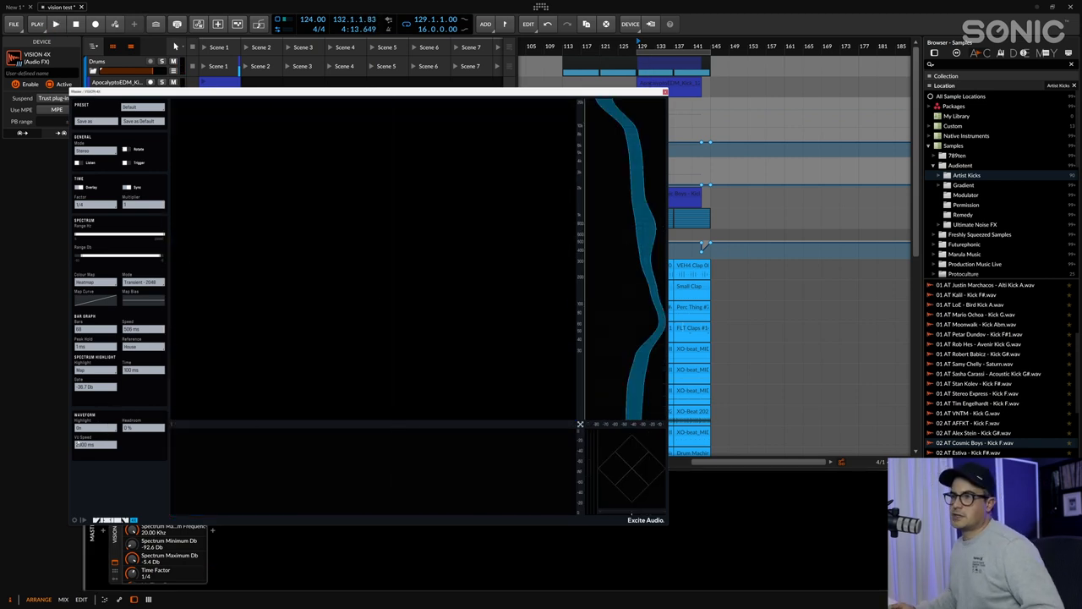
# Step: Start playback so the vertical side band fills with a live blue bar spectrum and peak markers
pyautogui.click(55, 24)
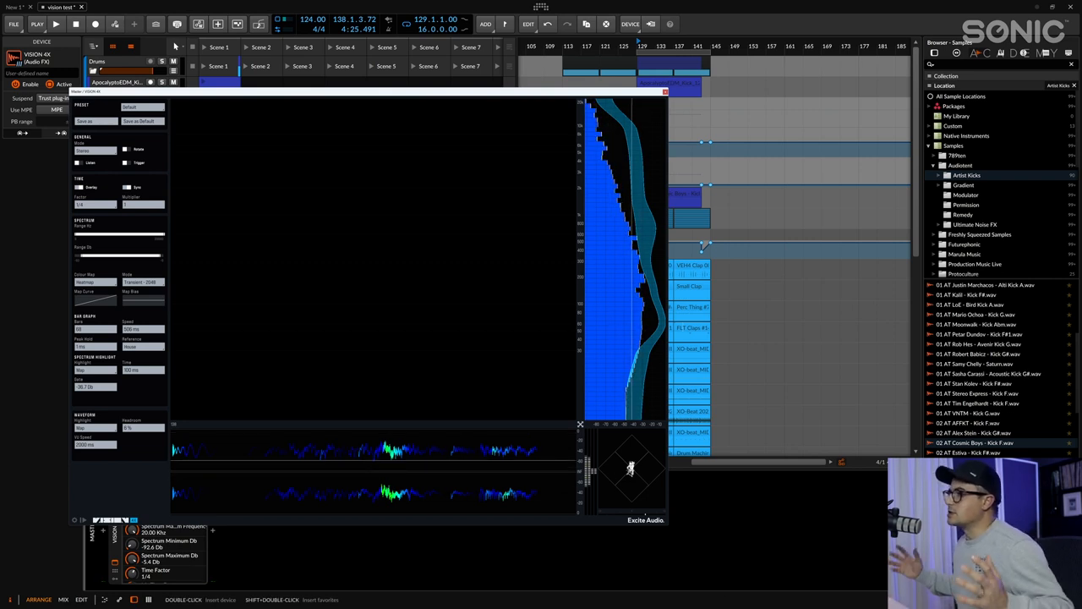
pyautogui.click(55, 24)
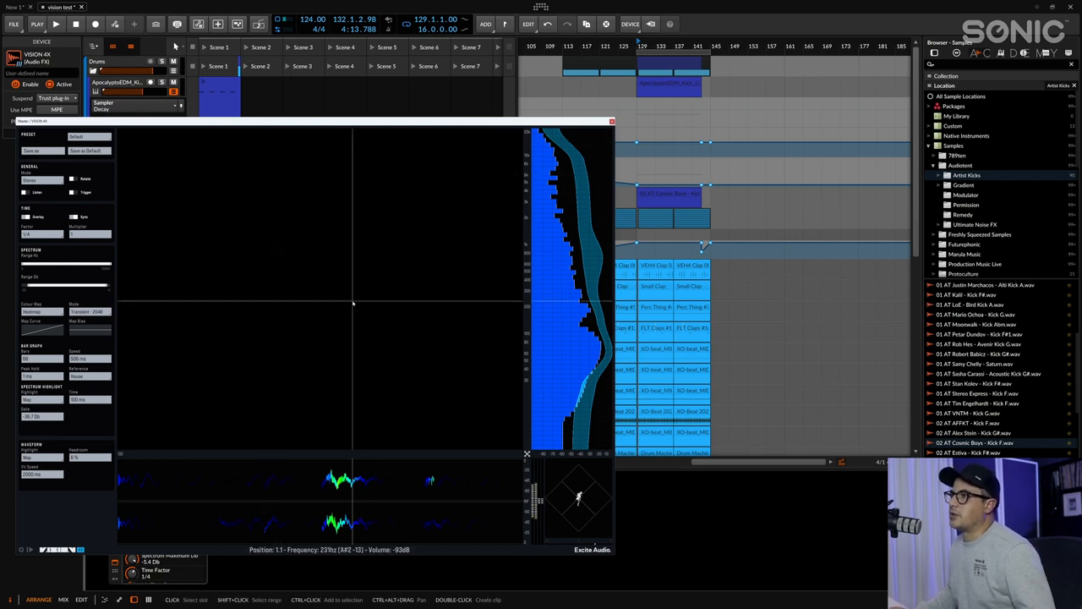
pyautogui.moveTo(338, 350)
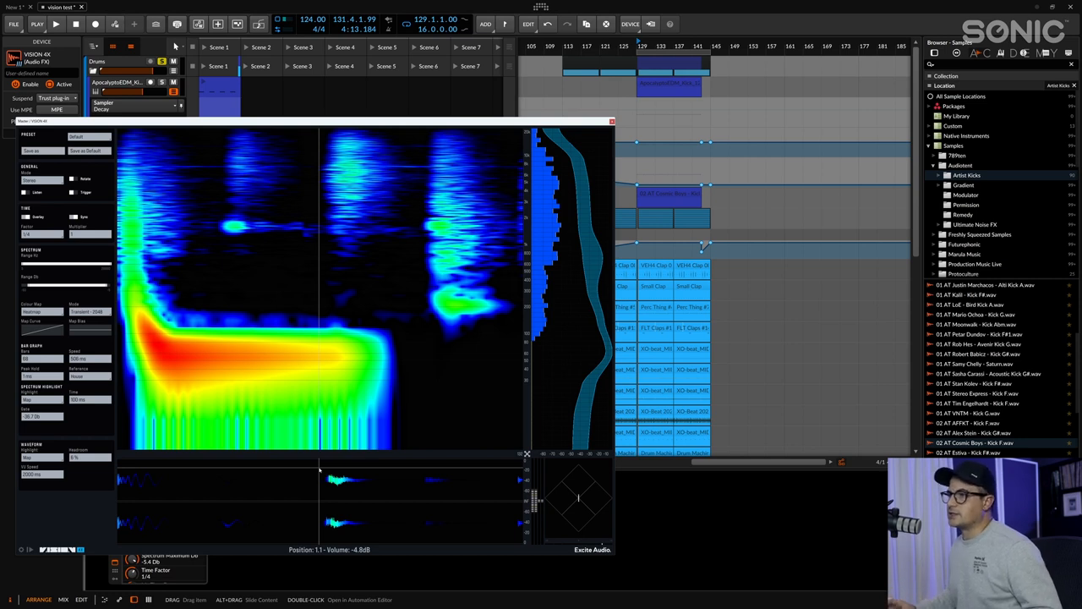
pyautogui.click(56, 24)
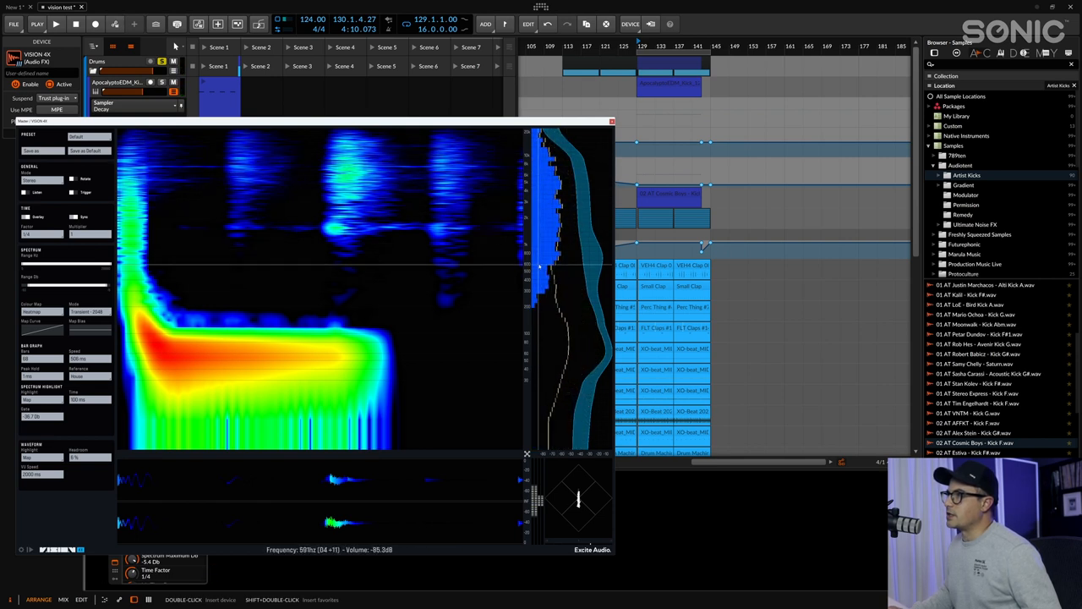
pyautogui.click(56, 24)
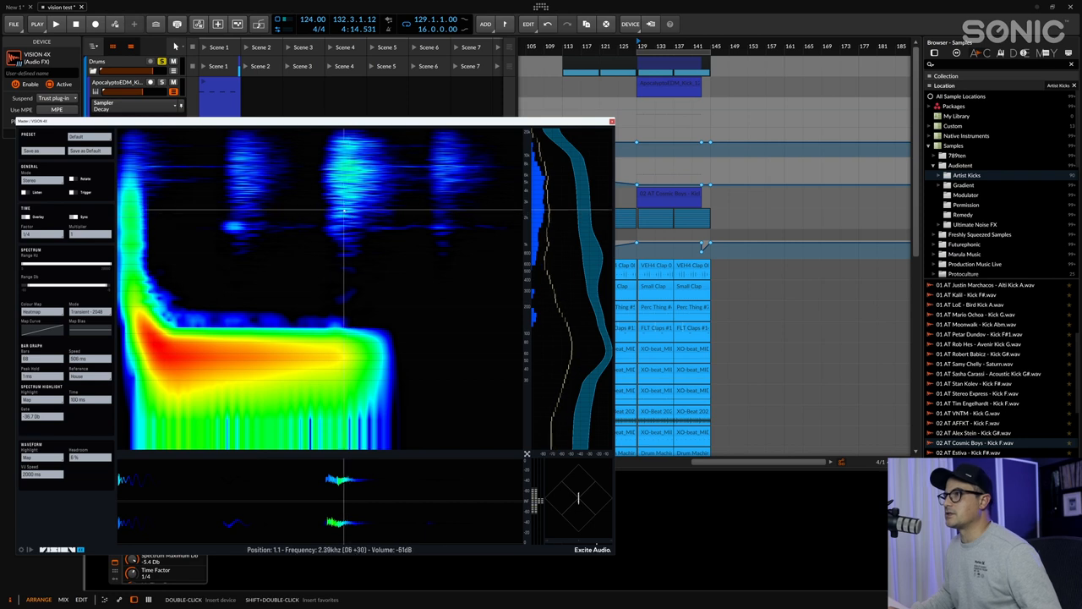
pyautogui.moveTo(334, 269)
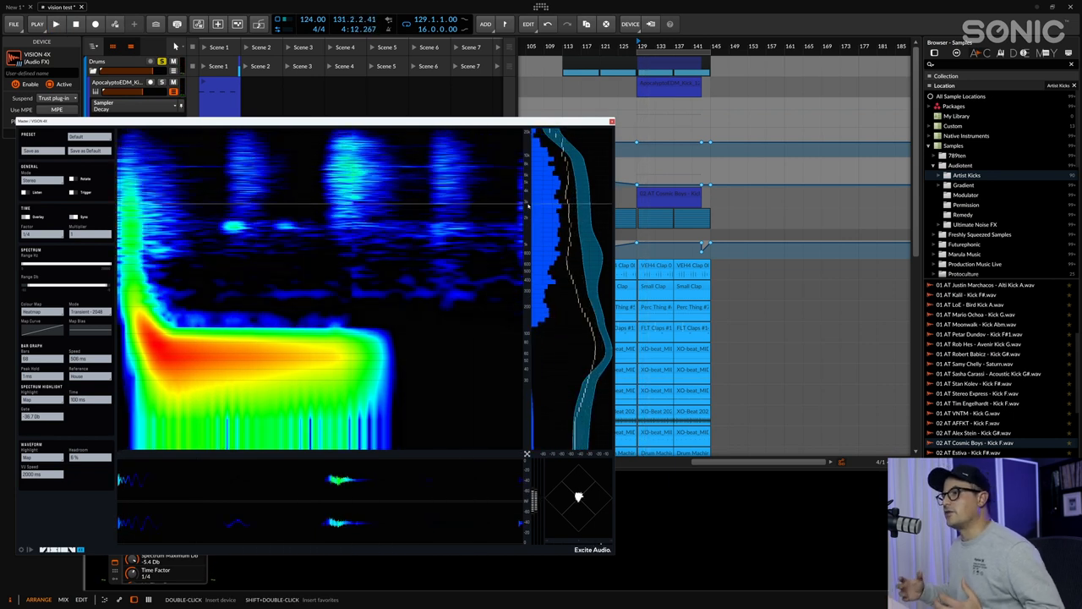
pyautogui.moveTo(233, 411)
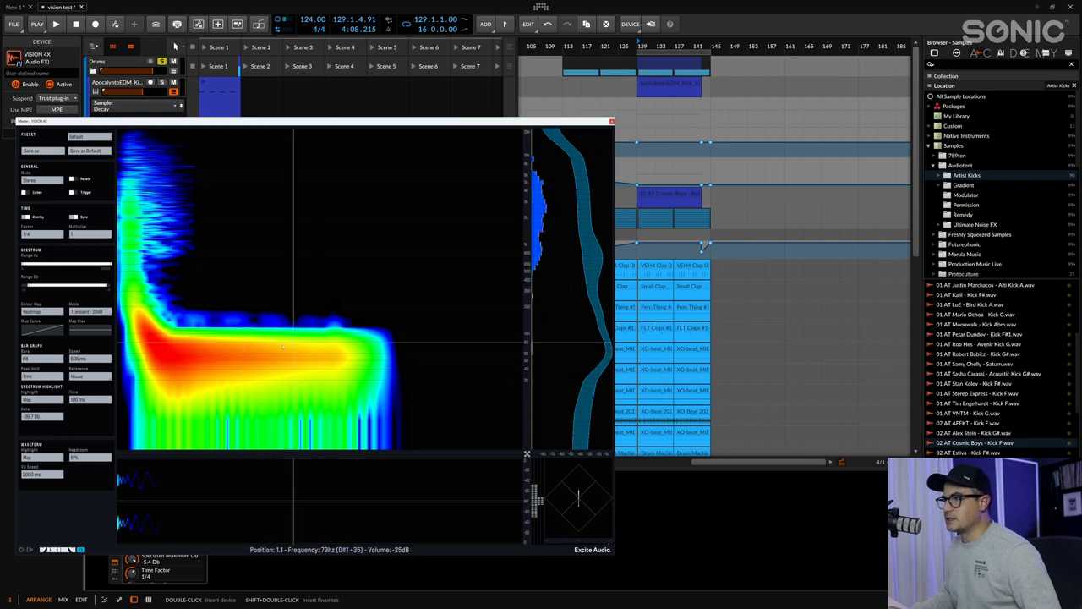
pyautogui.click(55, 24)
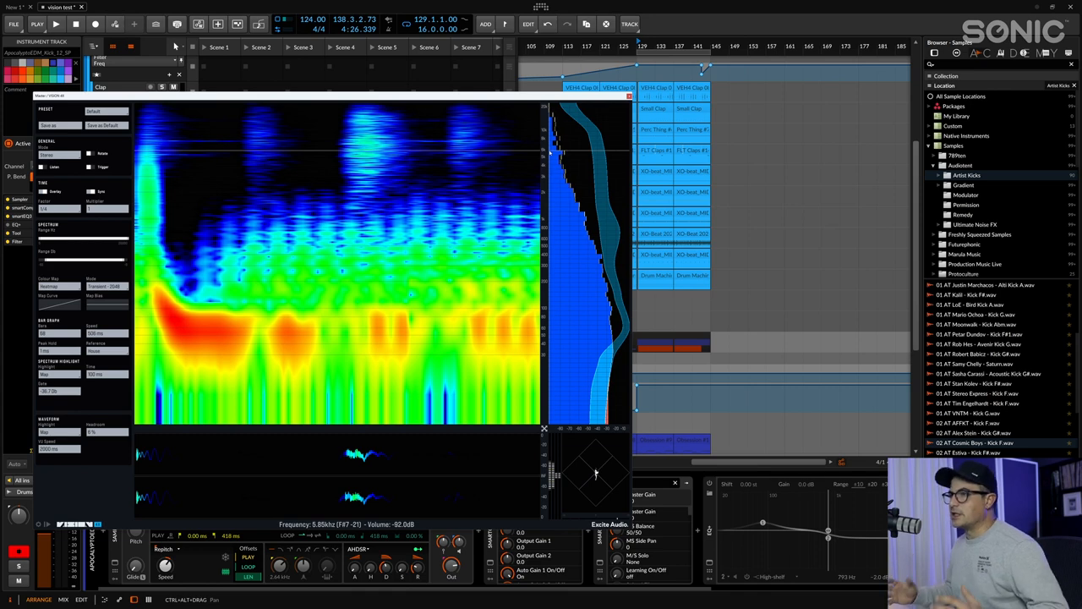
pyautogui.moveTo(550, 153)
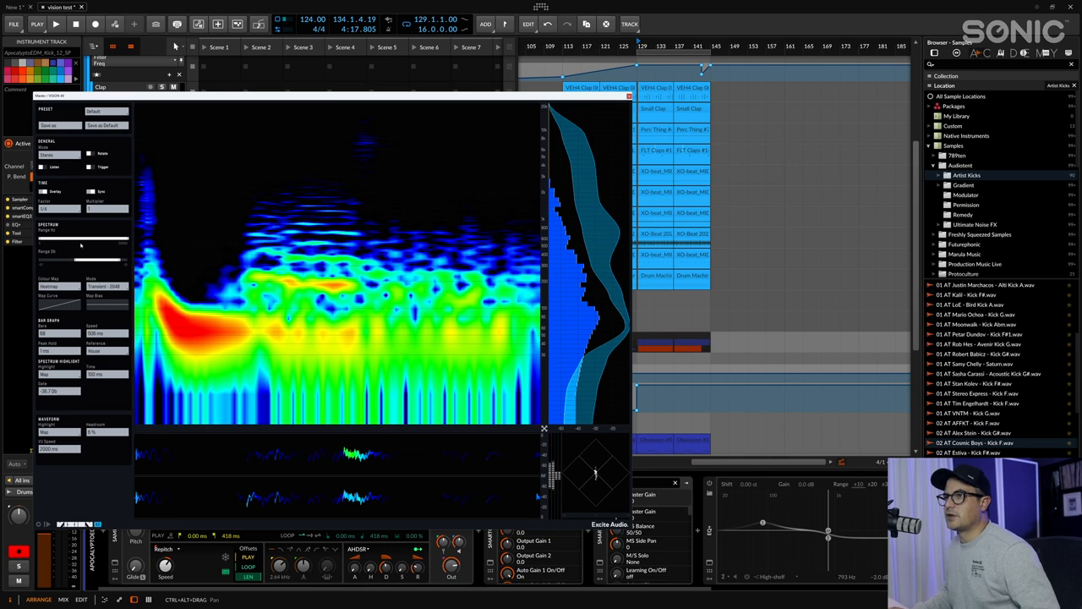
# Step: Collapse the VISION 4X settings panel so only the spectrogram view remains
pyautogui.click(56, 24)
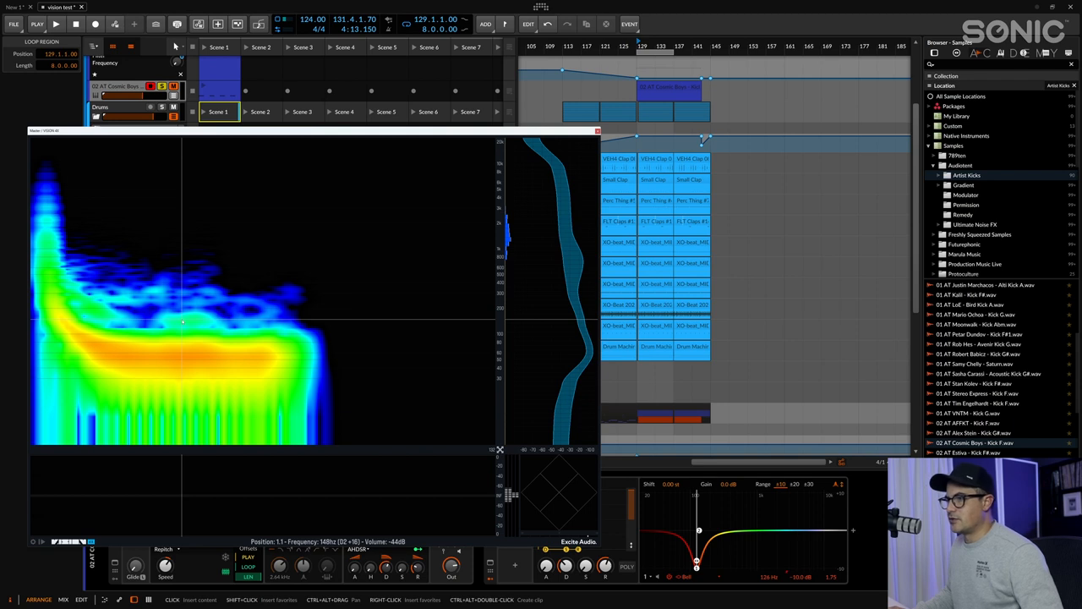
pyautogui.moveTo(189, 318)
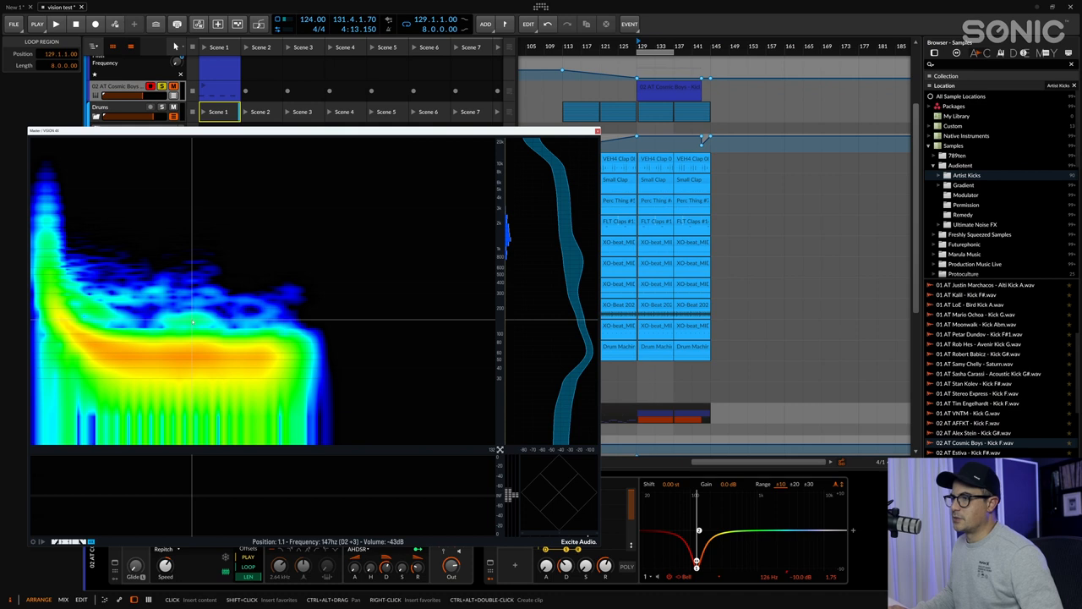
pyautogui.moveTo(180, 324)
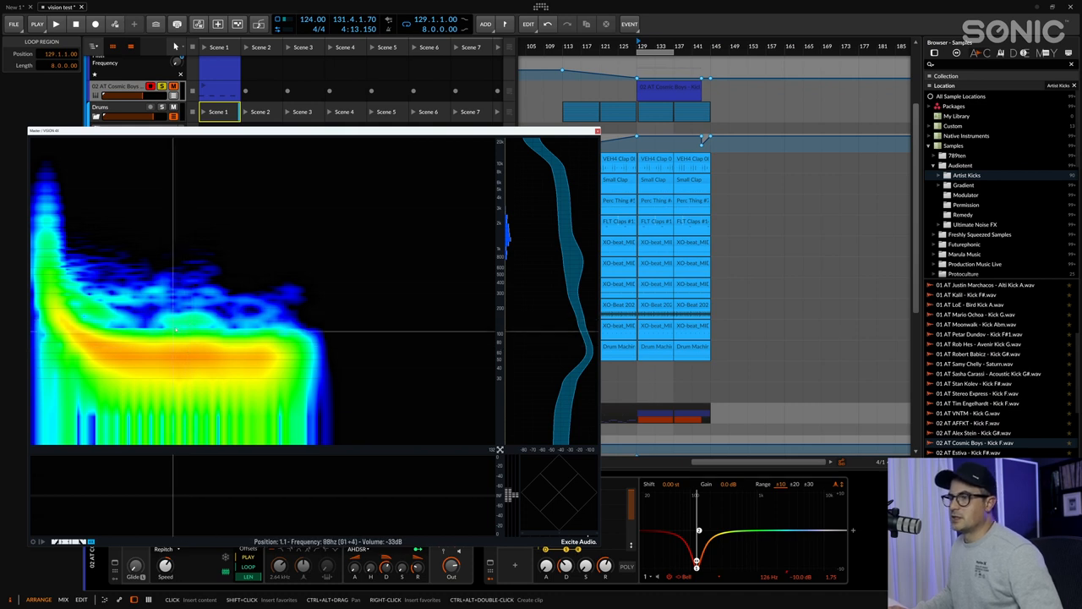
pyautogui.moveTo(160, 358)
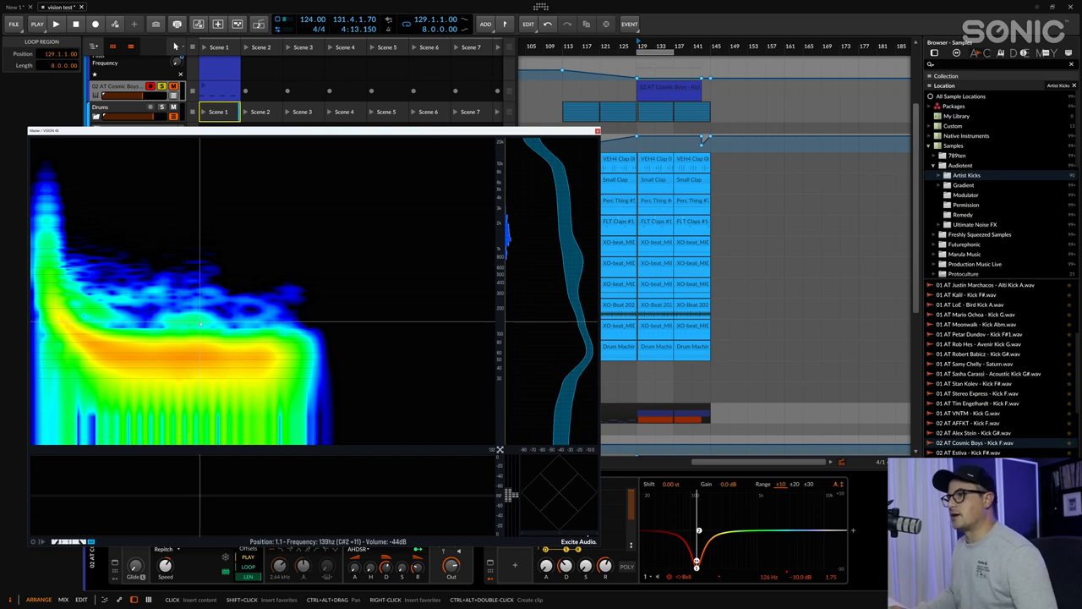
pyautogui.moveTo(185, 319)
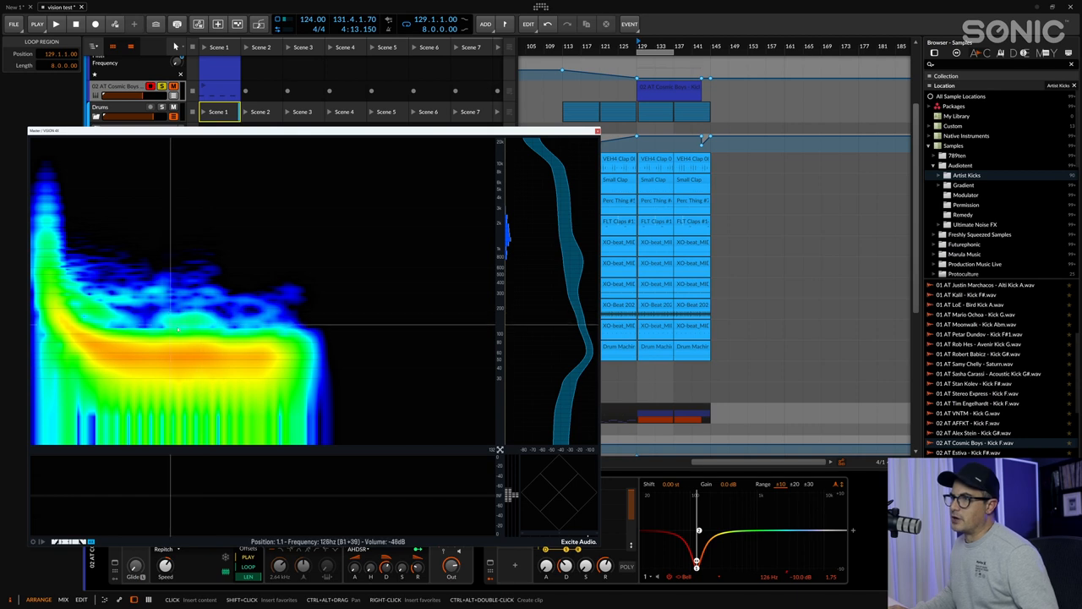
pyautogui.moveTo(189, 321)
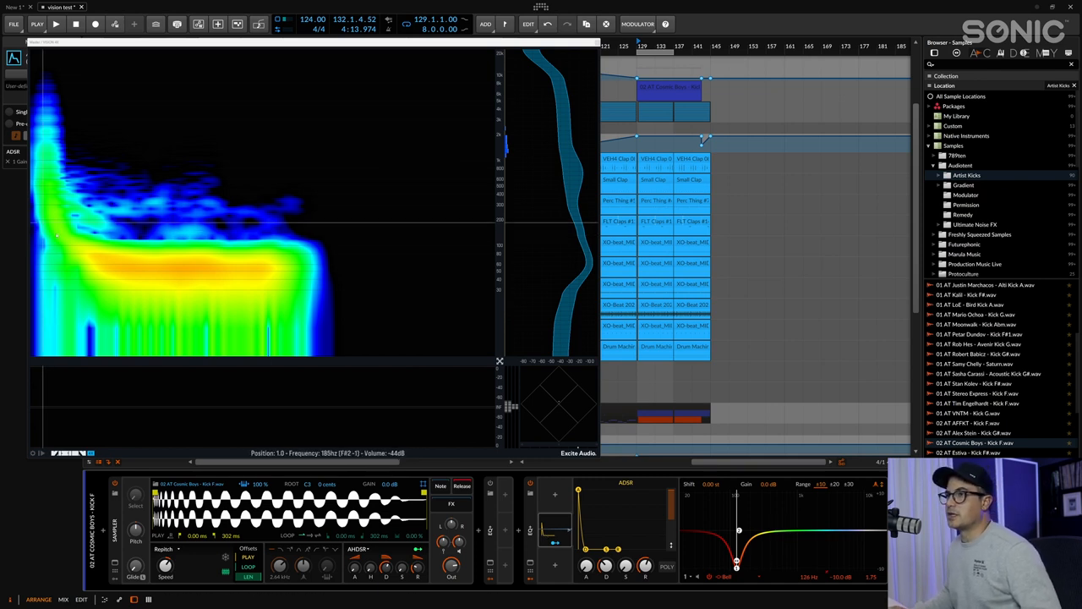
pyautogui.moveTo(76, 246)
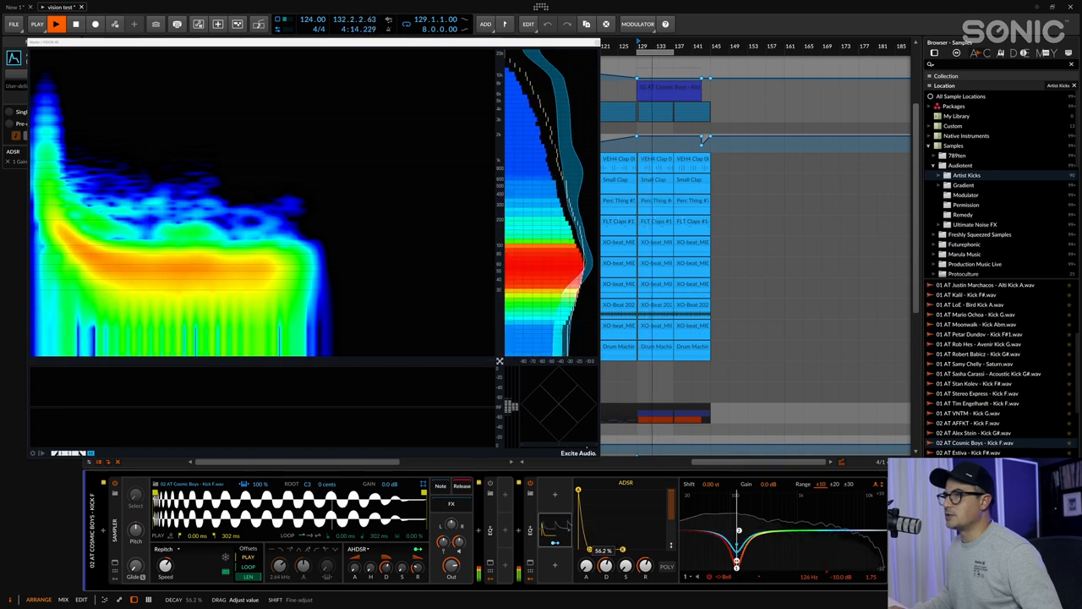
# Step: Adjust the ADSR envelope driving the bass's low-end EQ cut so it ducks under the kick
pyautogui.moveTo(578, 549); pyautogui.dragTo(578, 516)
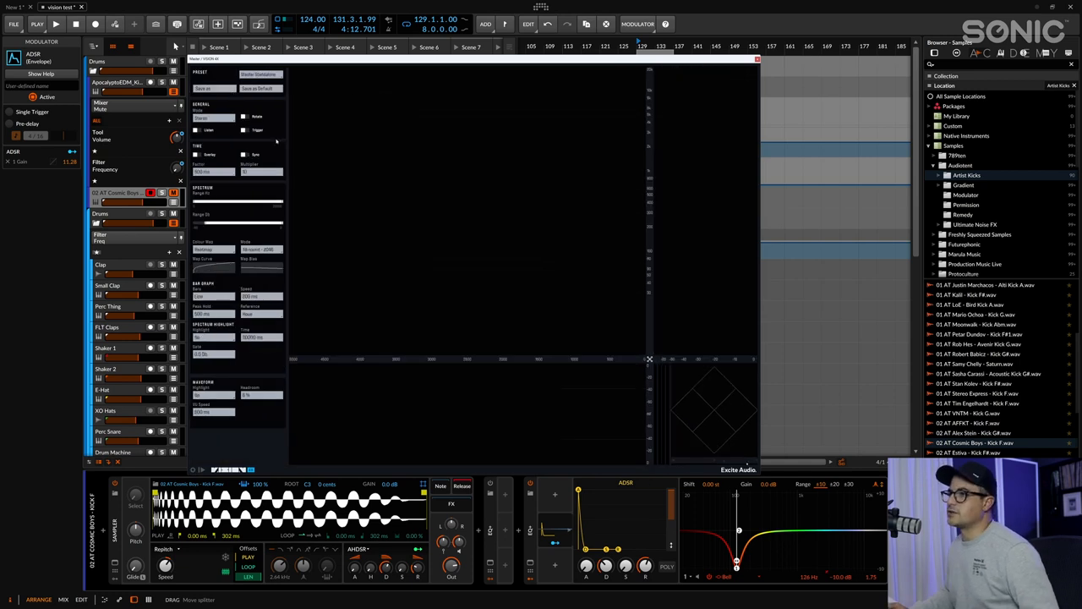
# Step: Play the song and switch the master VISION 4X to spectrogram view with stereo scope
pyautogui.click(56, 23)
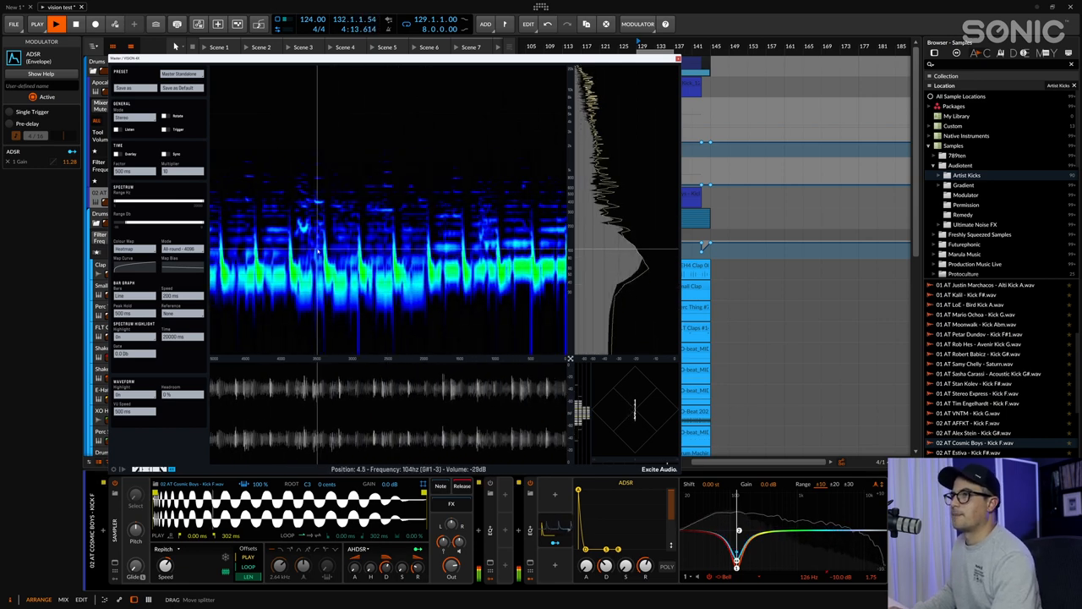
pyautogui.click(179, 75)
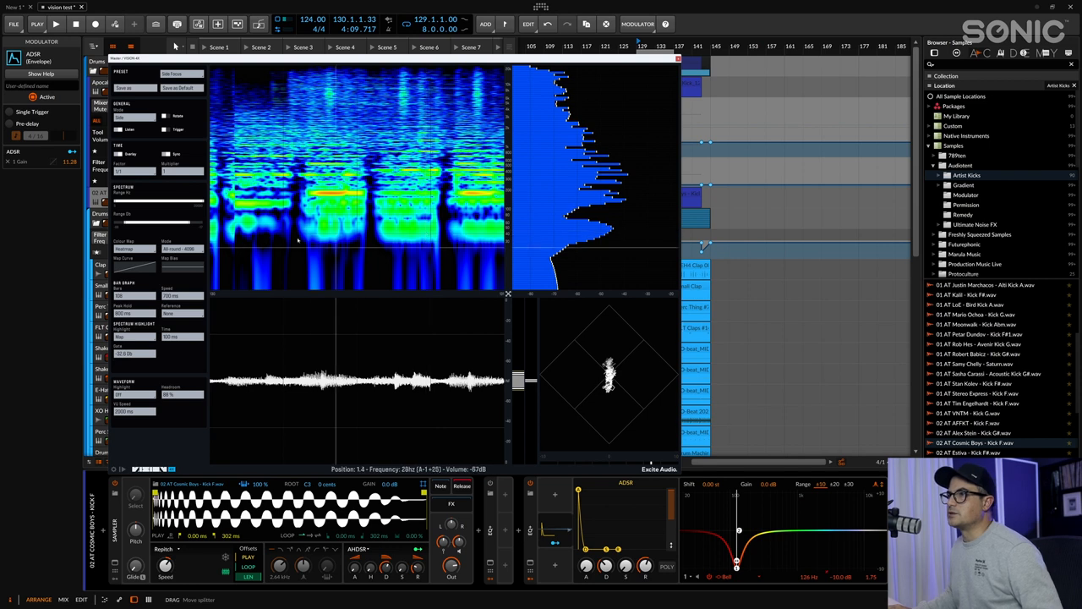
pyautogui.click(56, 23)
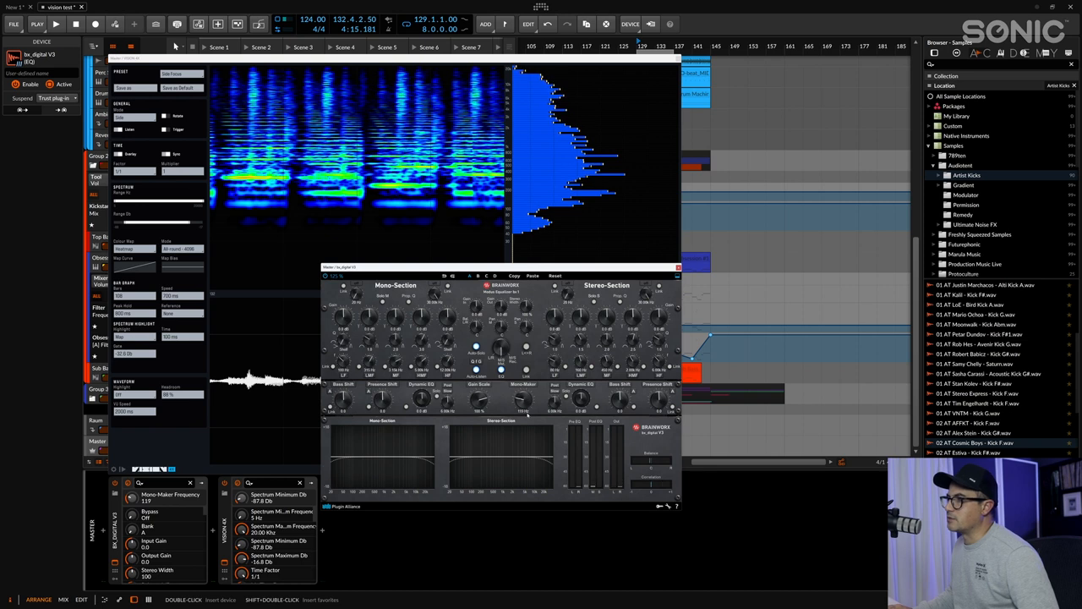
# Step: Insert bx_digital V3 on the master and set its Mono Maker frequency for a mono low end
pyautogui.click(56, 24)
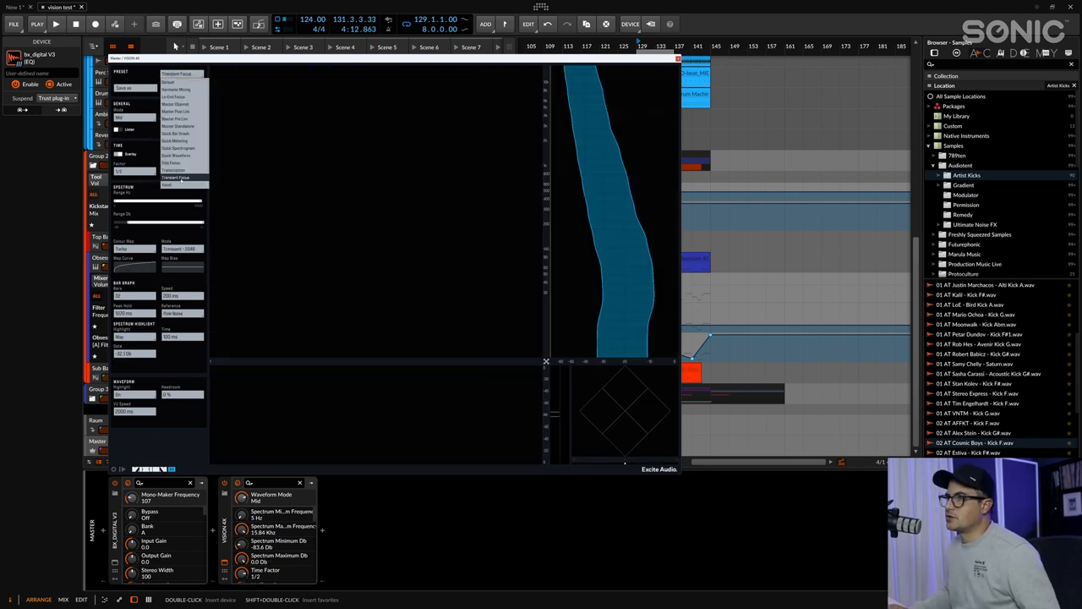
# Step: Load a harmonic highlighting preset in VISION 4X and play the mix to colour its harmonics
pyautogui.click(56, 23)
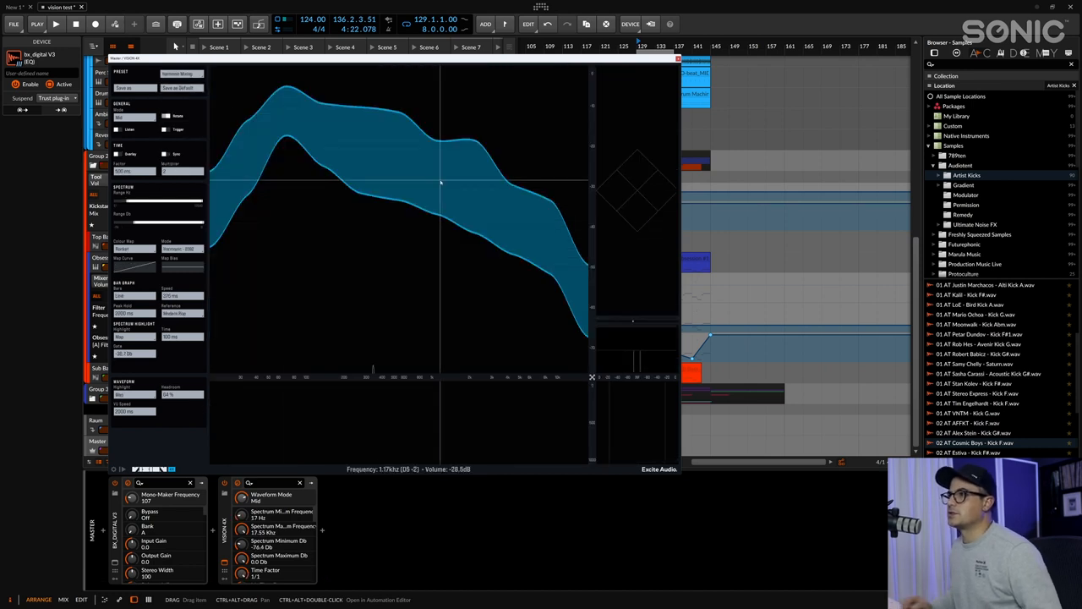
pyautogui.click(55, 24)
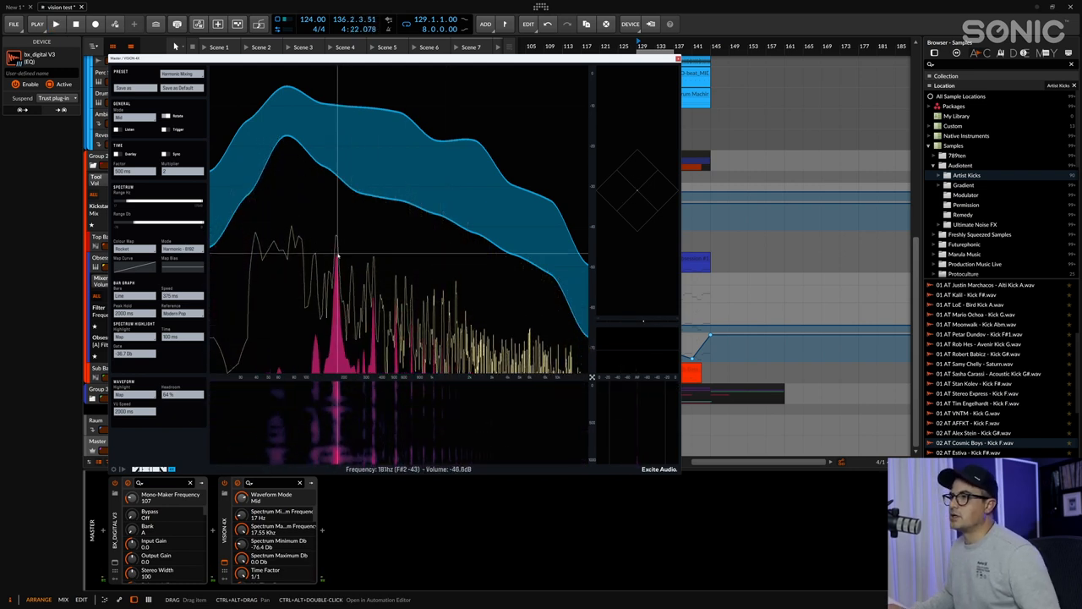
pyautogui.click(56, 24)
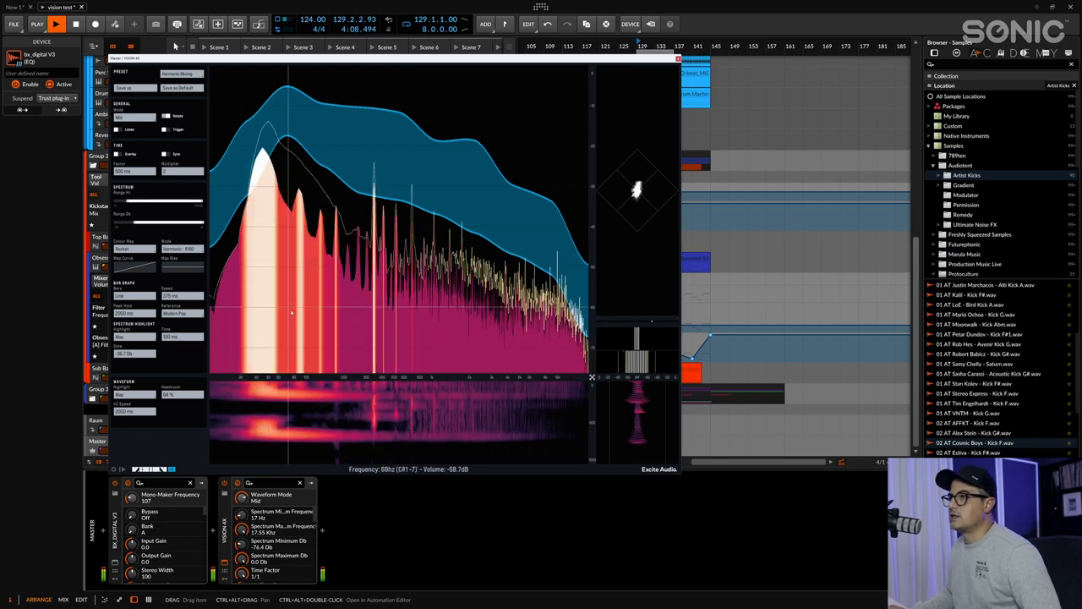